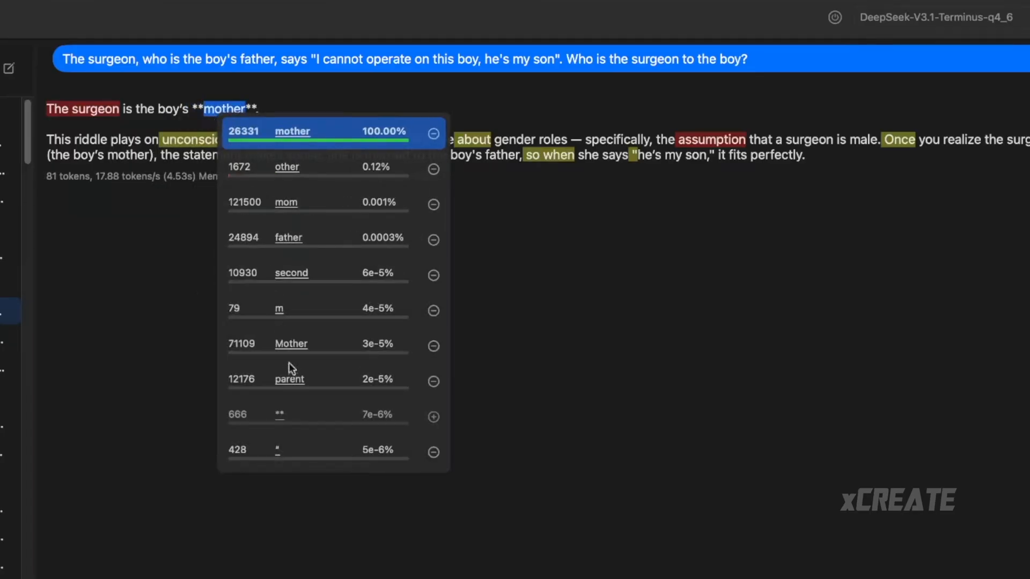
pyautogui.moveTo(292, 289)
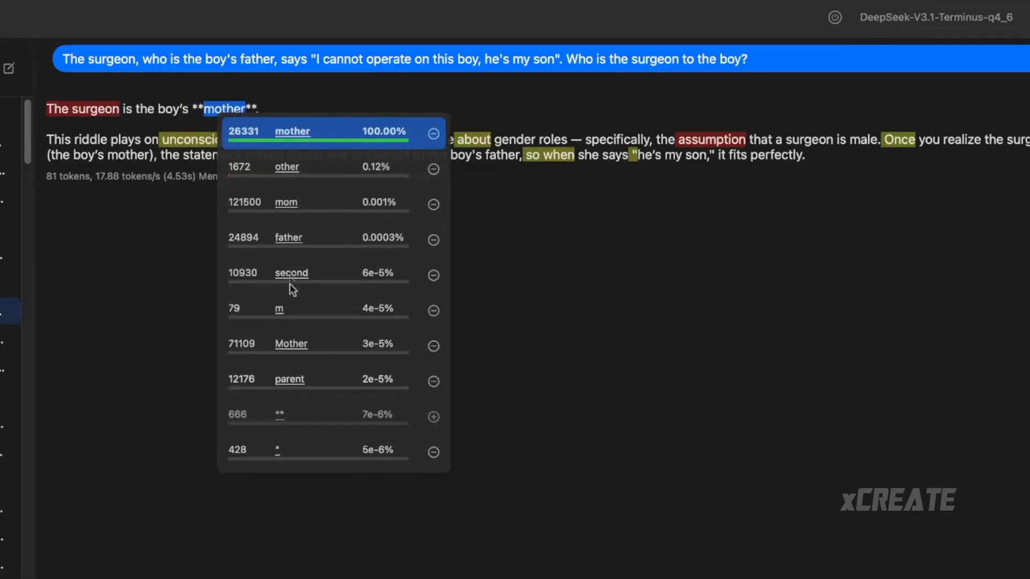
pyautogui.moveTo(242, 183)
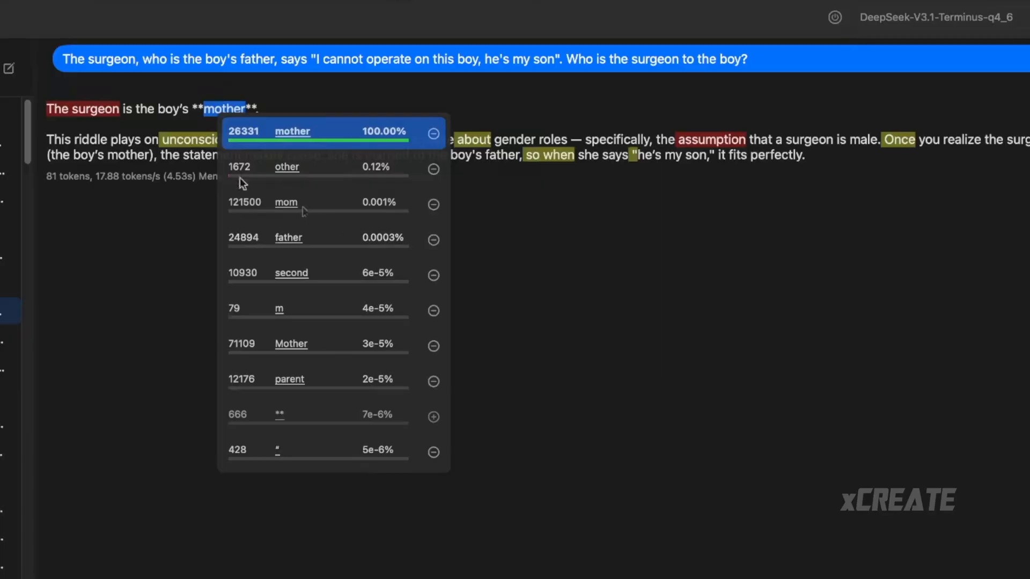